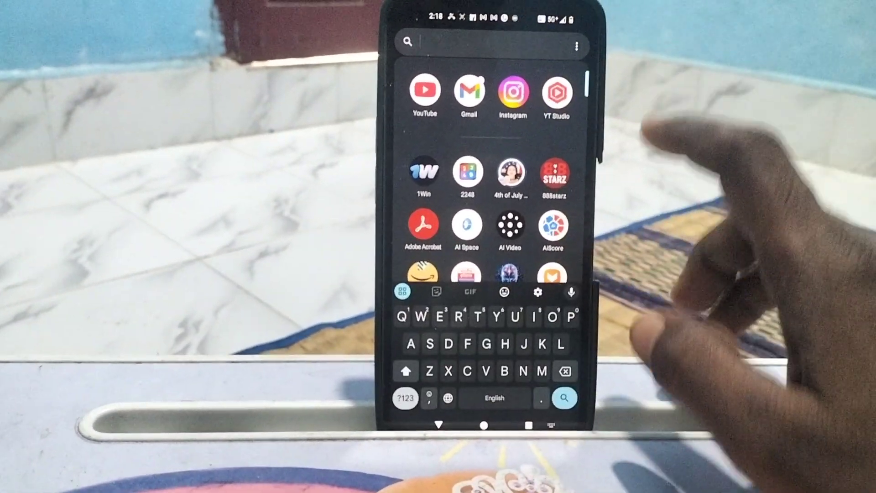
Type random letters 'Gftgjiyyjkjh' into the app search bar on Gboard.
type("G")
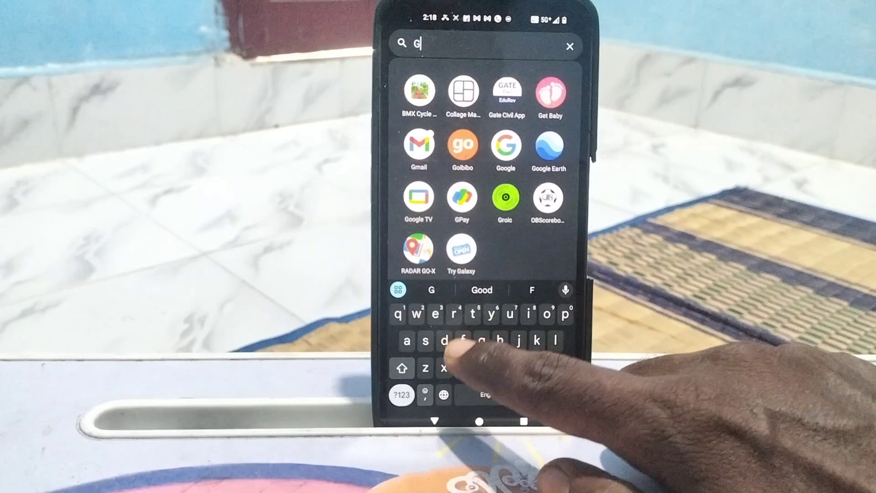
type("ftgji")
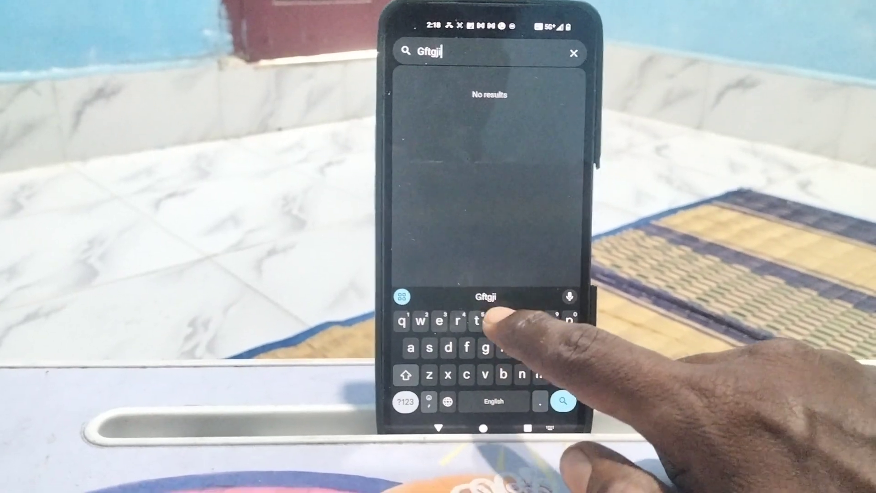
type("yyjkj")
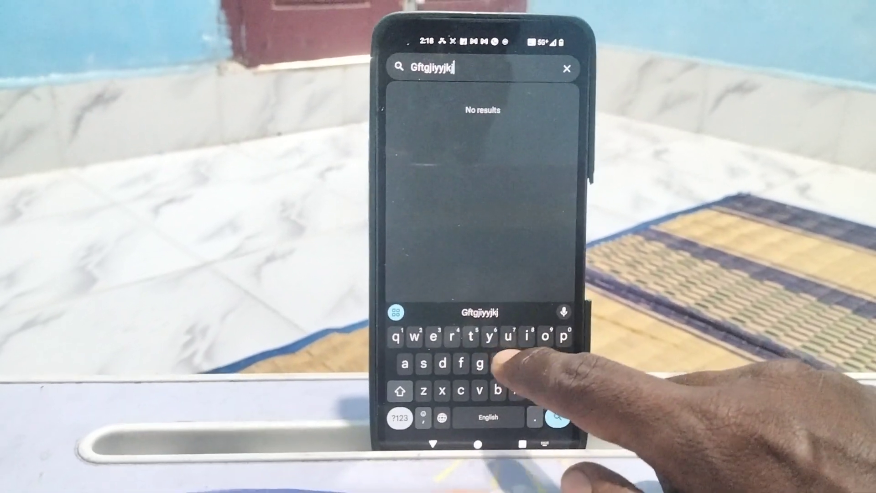
type("h")
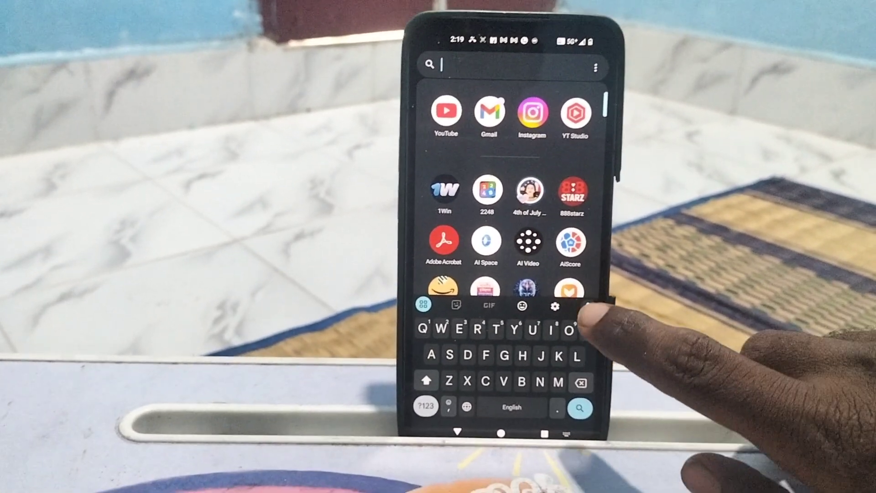
Open Gboard Preferences and scroll down toward the Key press options.
left_click(538, 306)
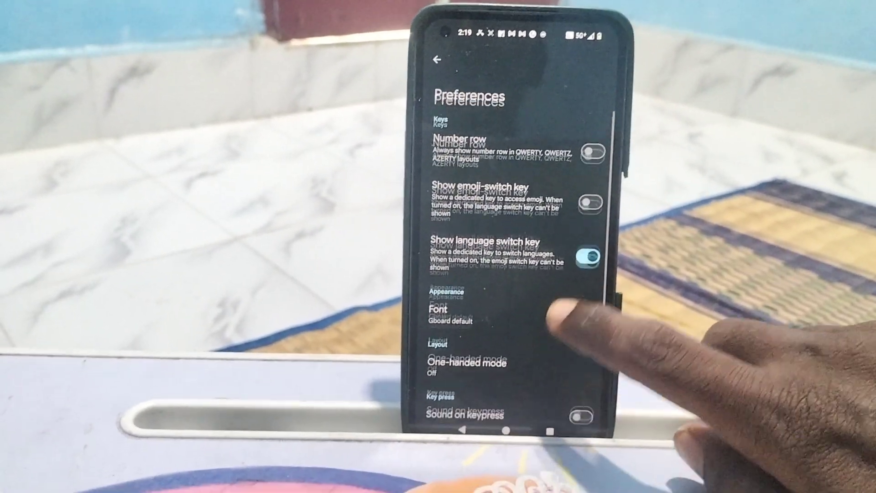
scroll("down", 3)
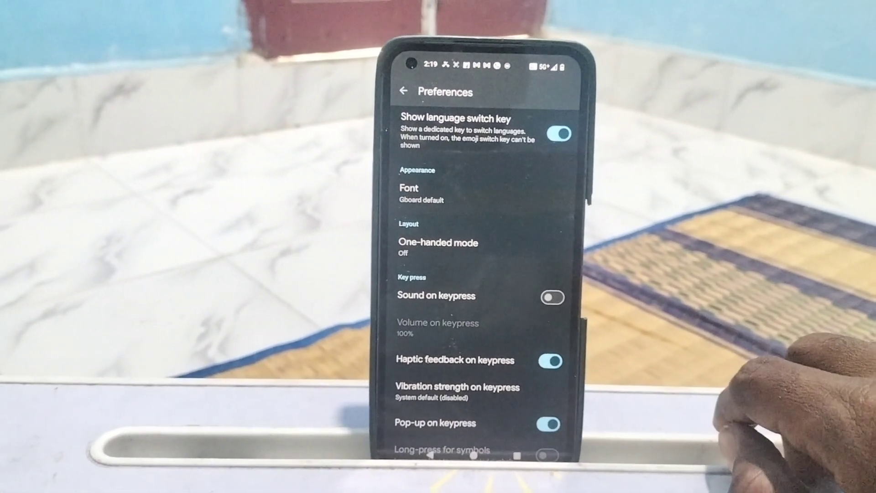